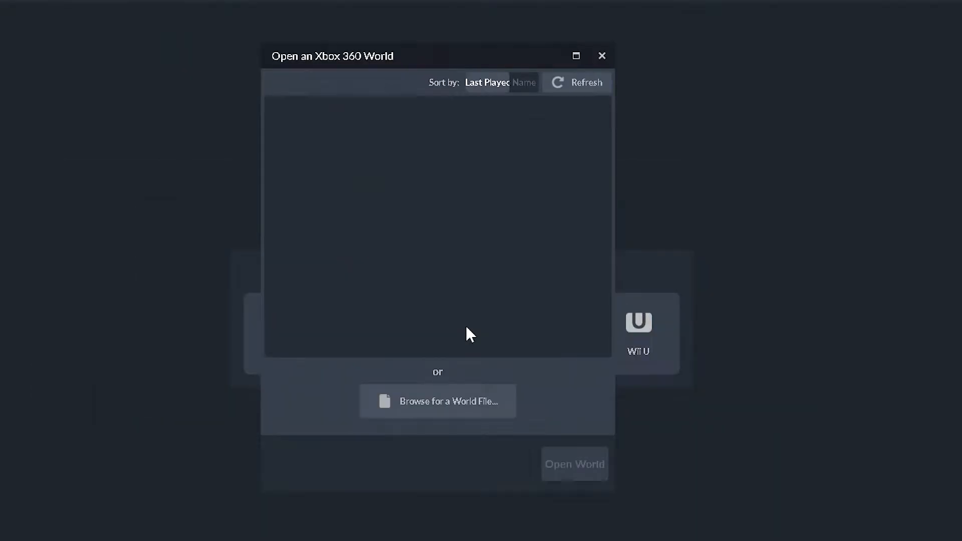
pyautogui.moveTo(349, 373)
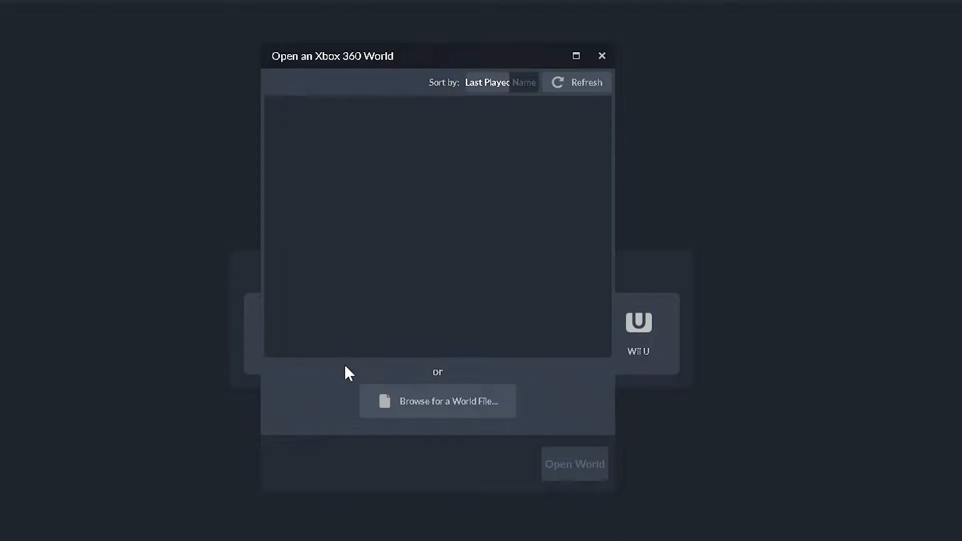
pyautogui.moveTo(437, 401)
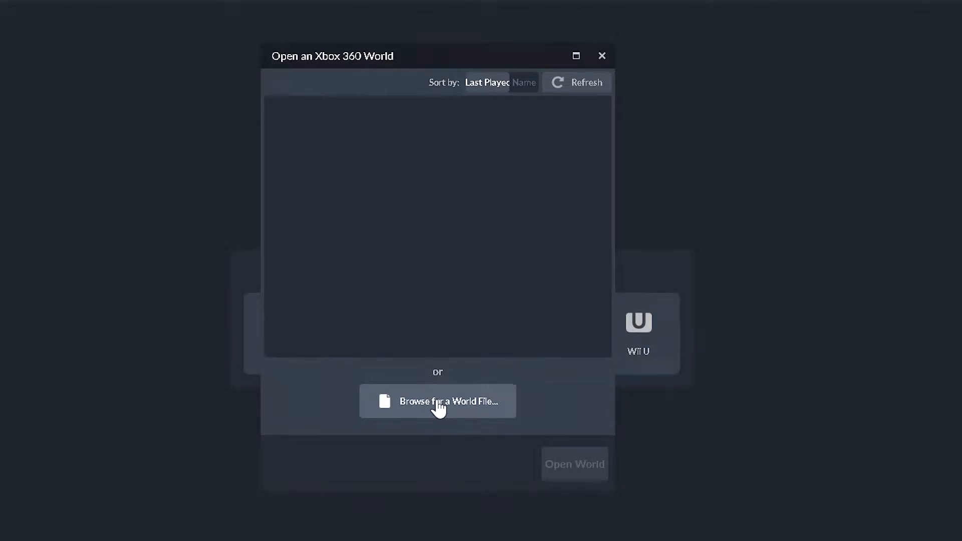
# Browse to TheLastJedi.bin on the desktop and open it as an Xbox 360 world
pyautogui.click(438, 401)
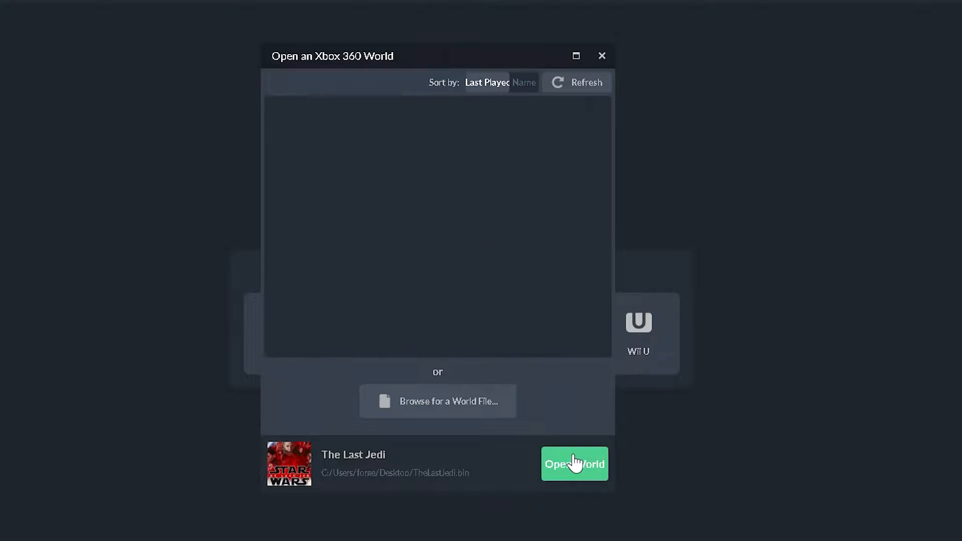
pyautogui.click(574, 464)
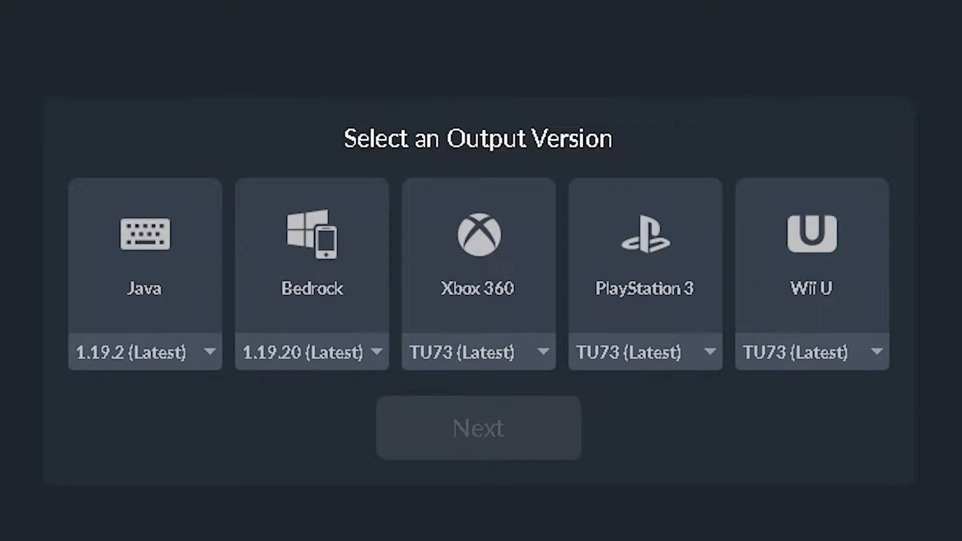
# Pick Bedrock output, trying 1.16.221.1 before settling on 1.19.20 (Latest)
pyautogui.click(312, 257)
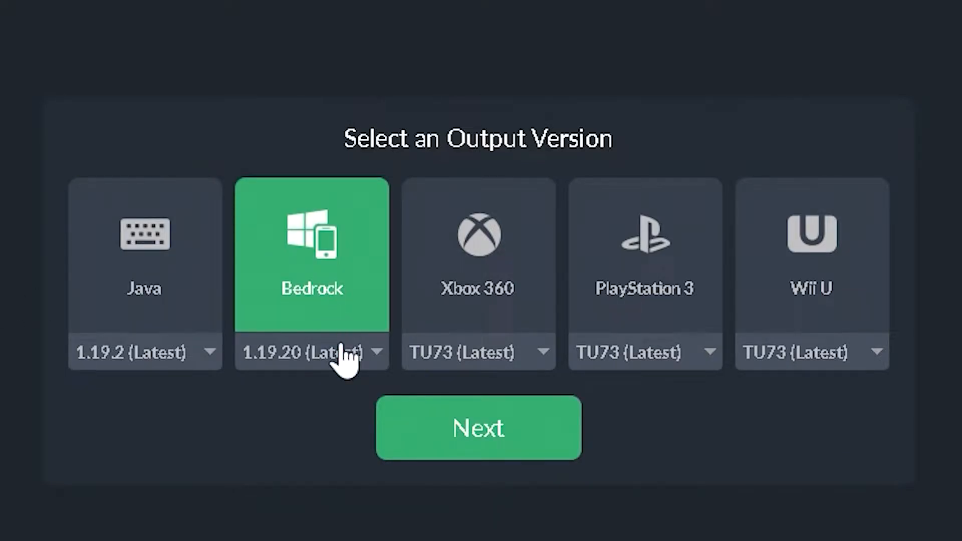
pyautogui.click(312, 352)
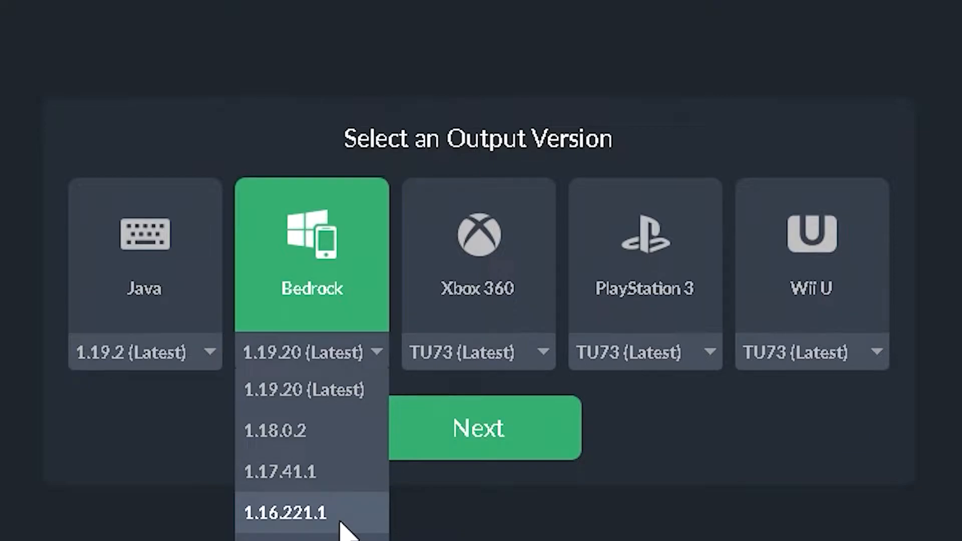
pyautogui.click(284, 513)
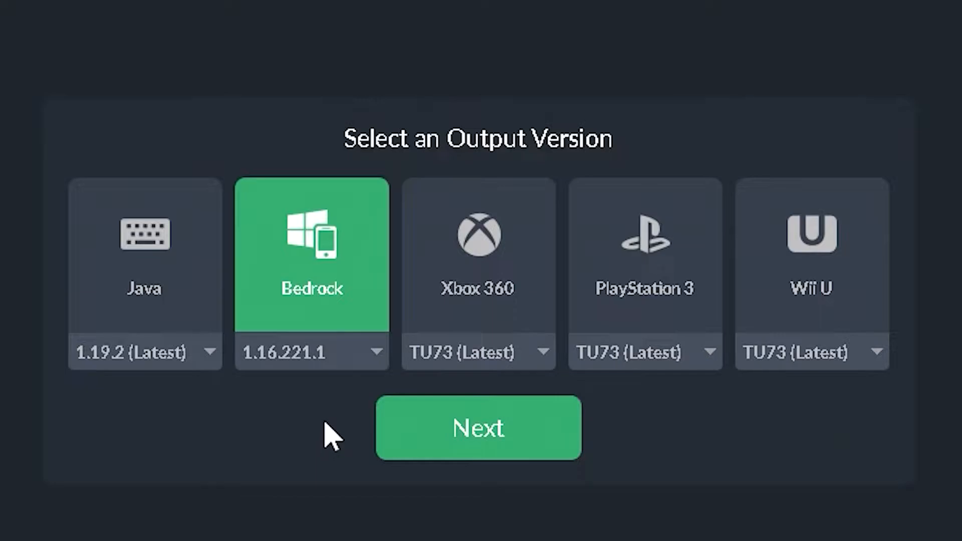
pyautogui.click(309, 352)
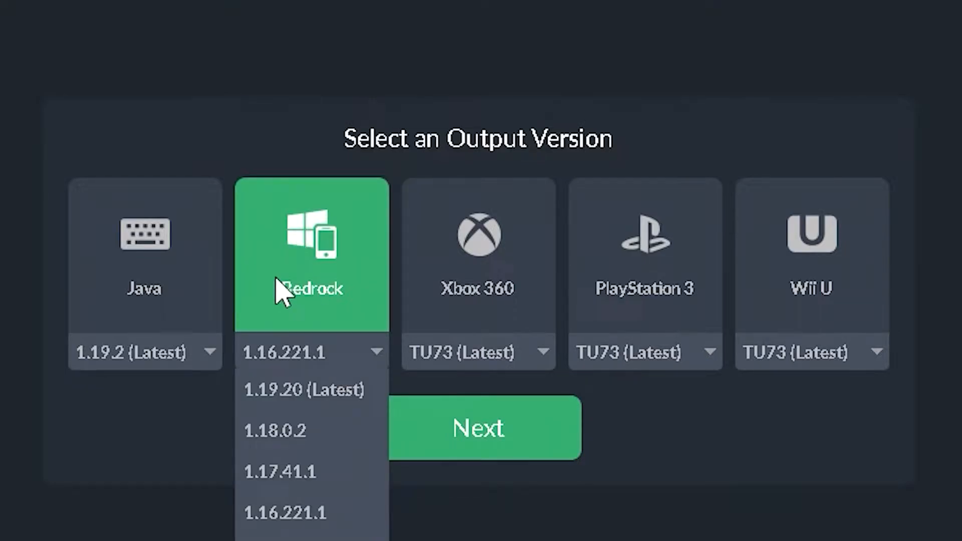
pyautogui.click(303, 389)
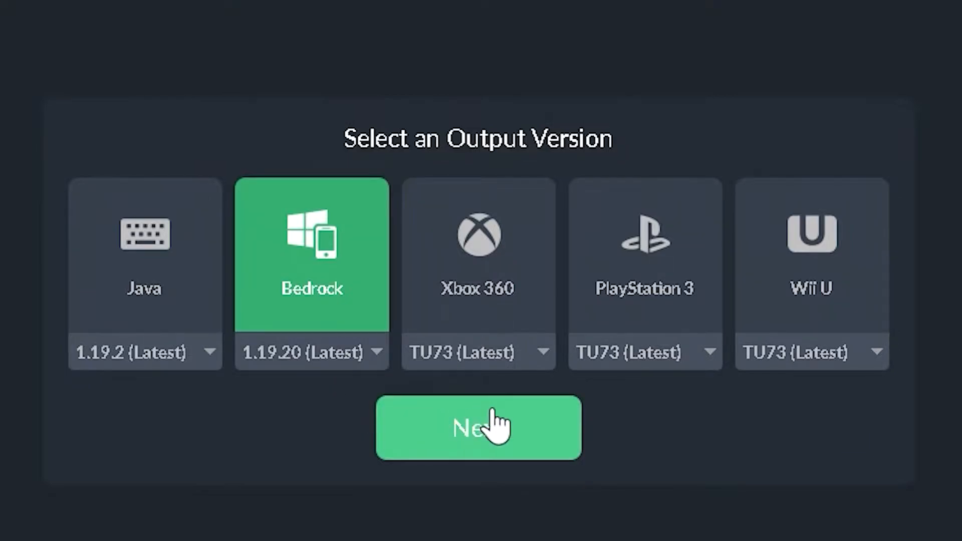
pyautogui.click(478, 427)
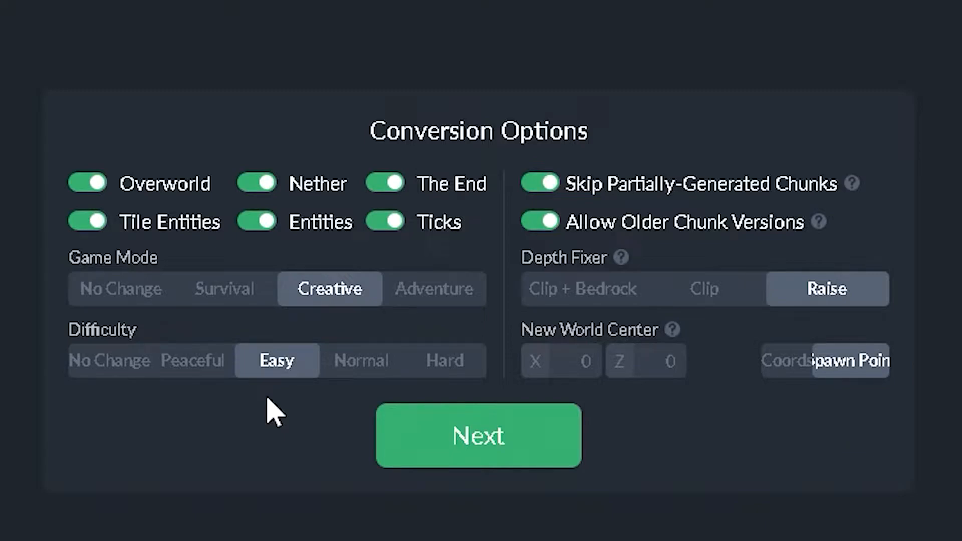
pyautogui.moveTo(317, 463)
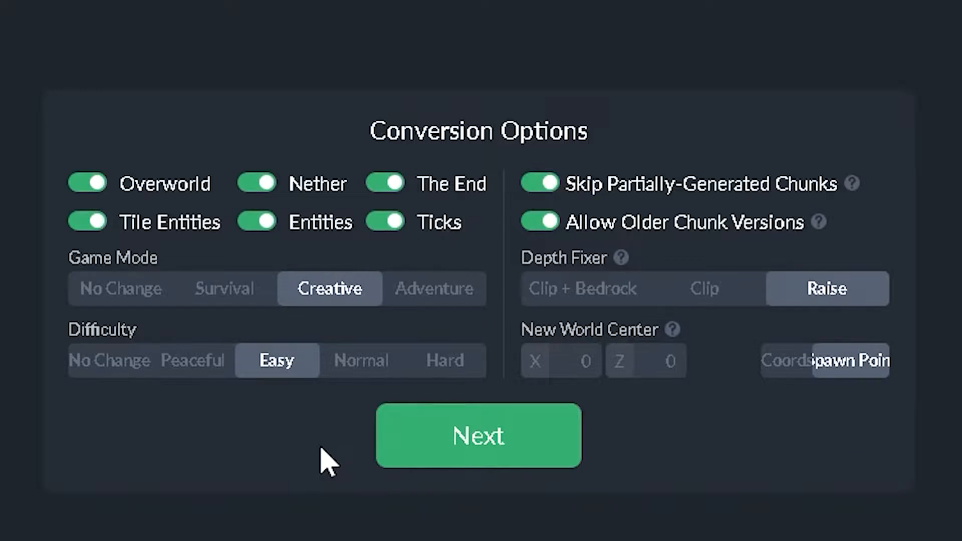
# Accept conversion options, run the conversion, and save The Last Jedi into minecraftWorlds
pyautogui.click(478, 435)
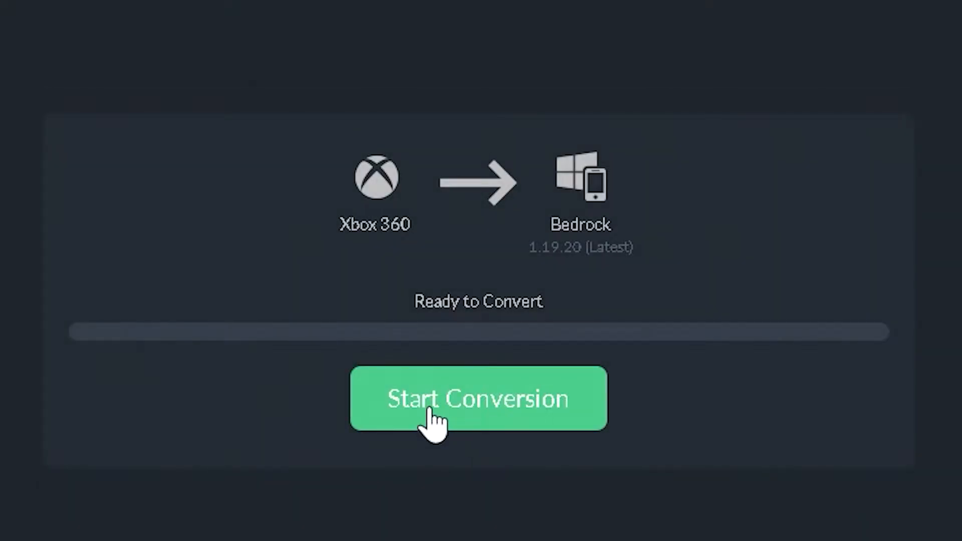
pyautogui.click(478, 397)
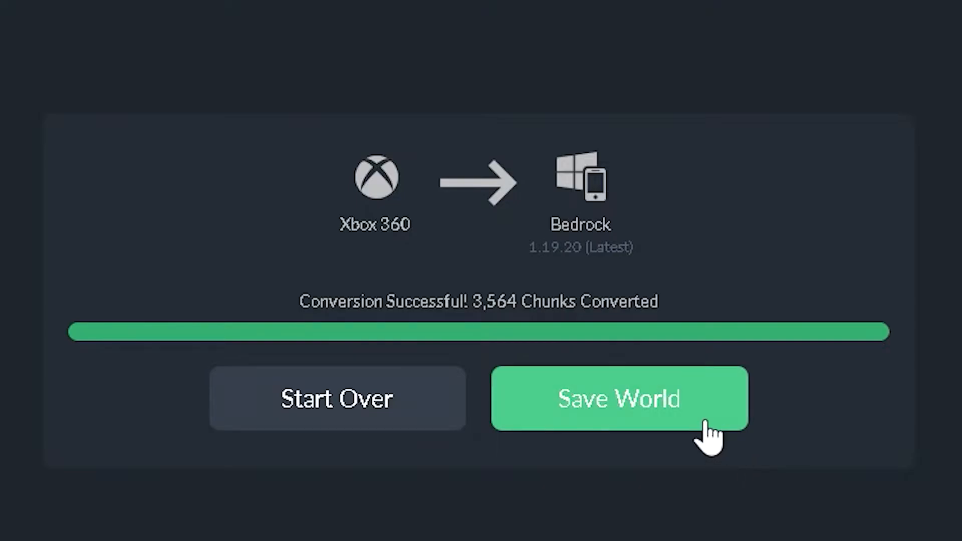
pyautogui.click(618, 397)
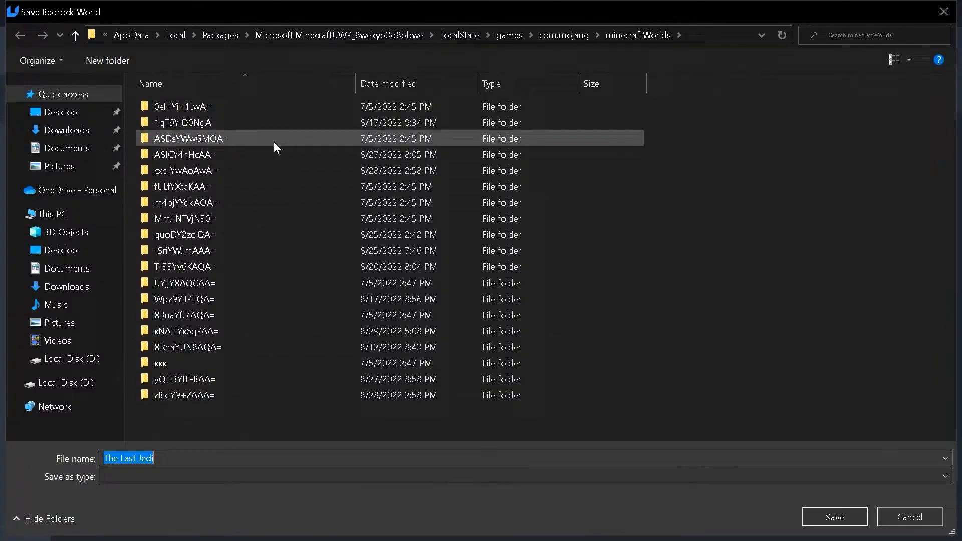
pyautogui.moveTo(275, 147)
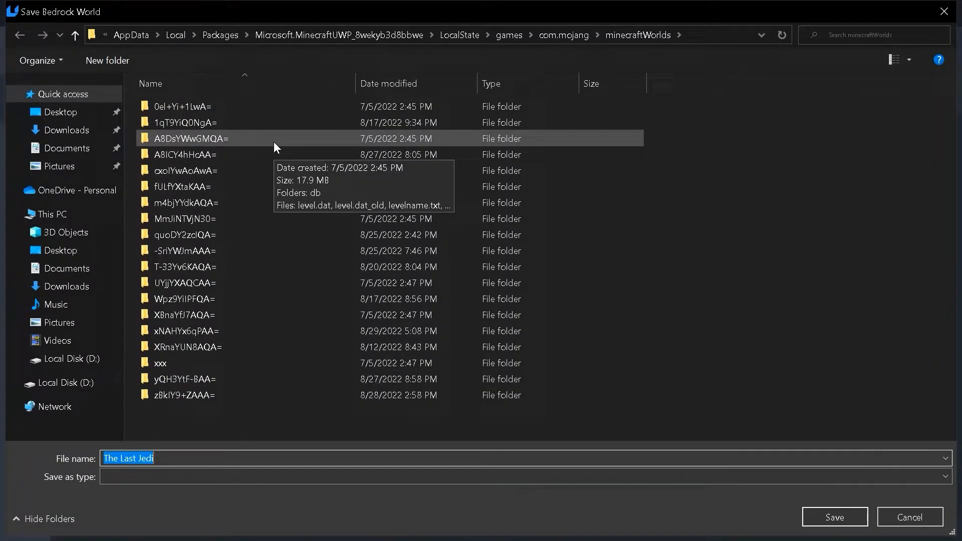
pyautogui.moveTo(382, 142)
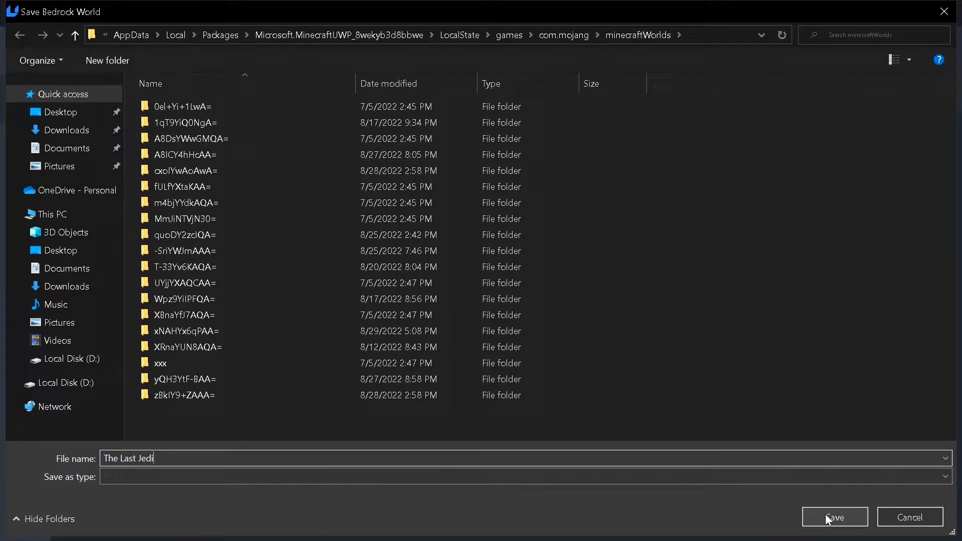
pyautogui.click(833, 517)
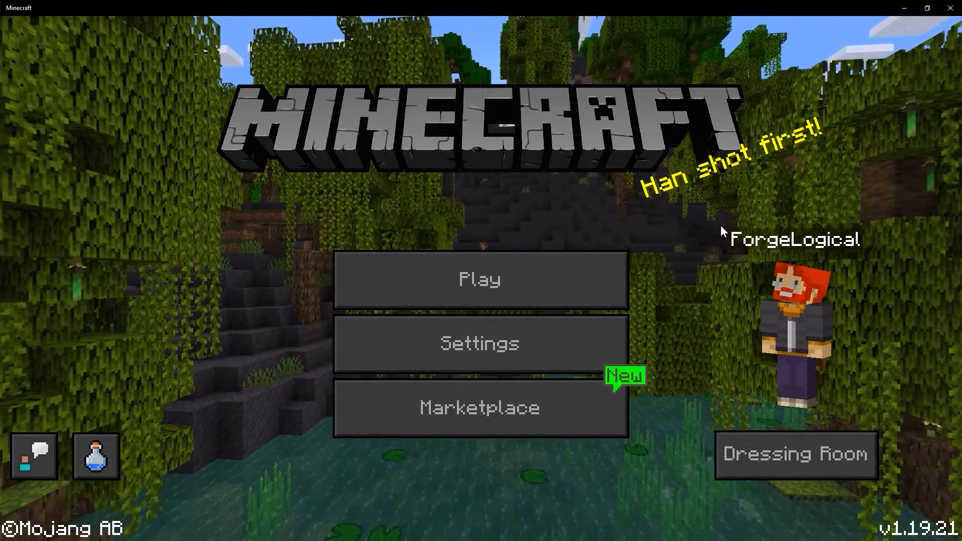
# Play The Last Jedi in Minecraft and fly up to the snowy walker builds
pyautogui.click(479, 279)
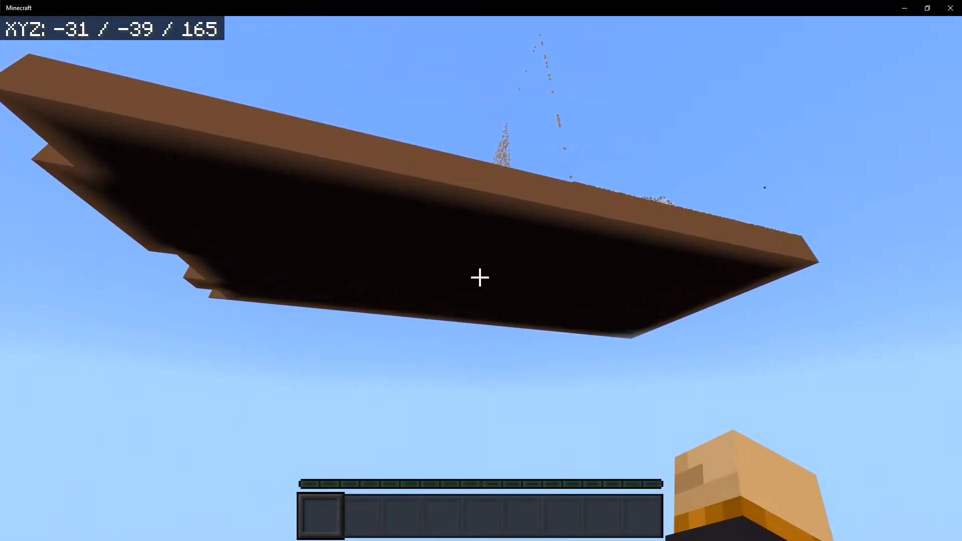
pyautogui.press('space')
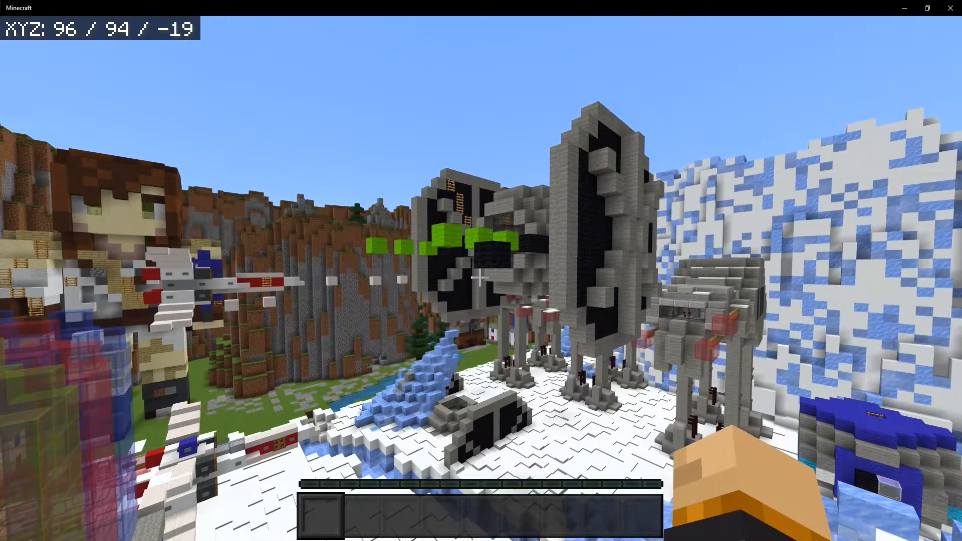
pyautogui.press('w')
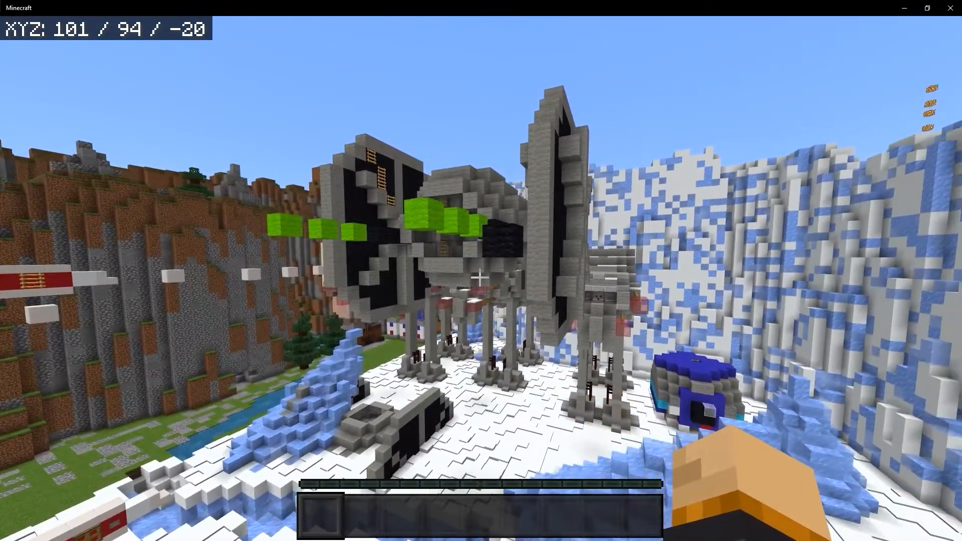
pyautogui.moveTo(481, 270)
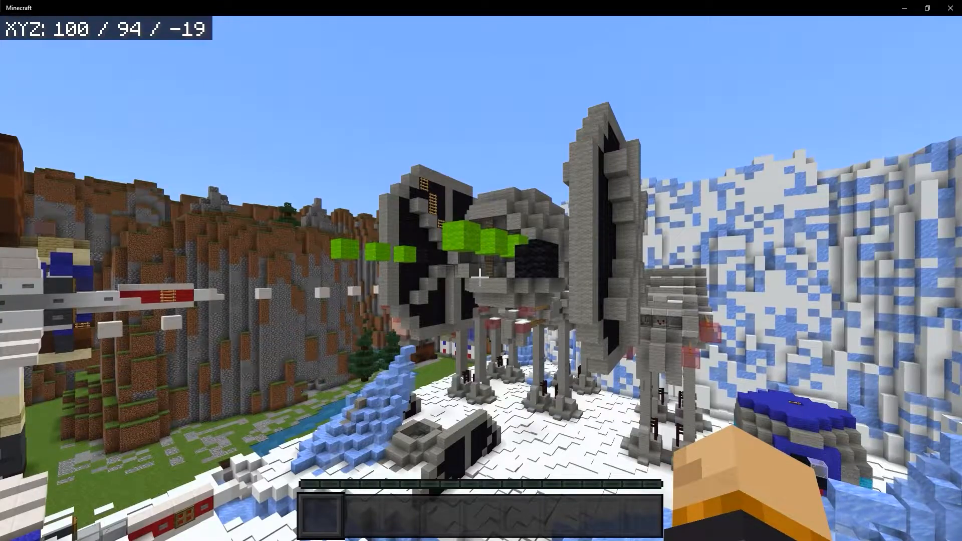
pyautogui.press('w')
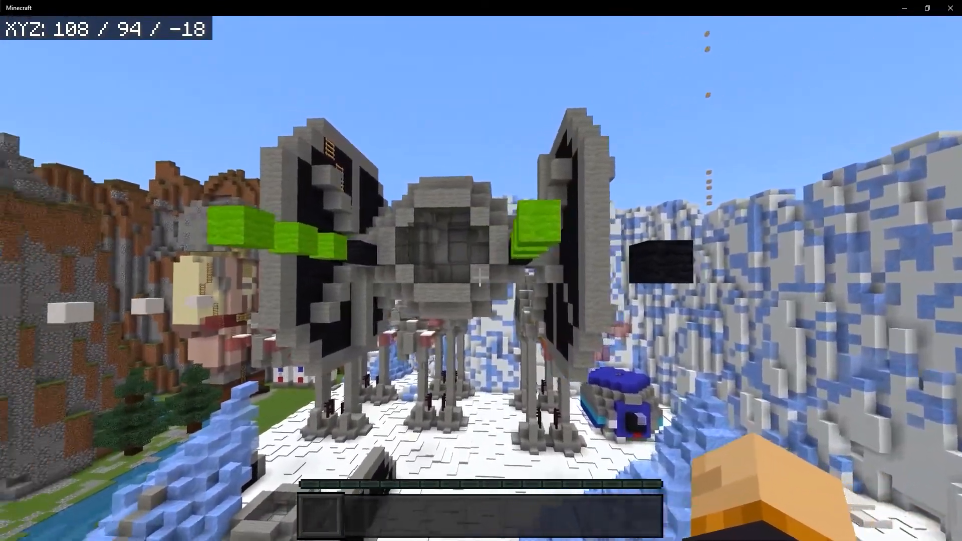
pyautogui.press('w')
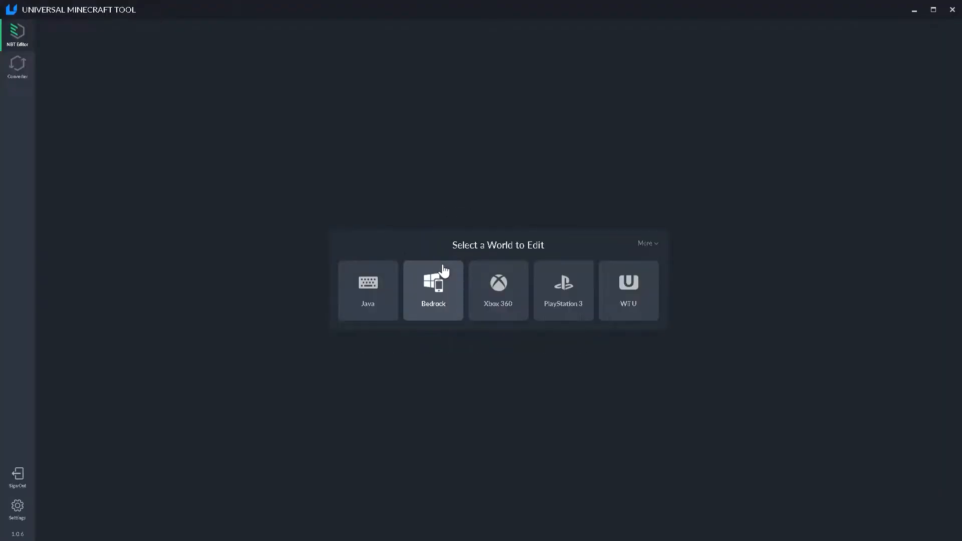
pyautogui.moveTo(360, 335)
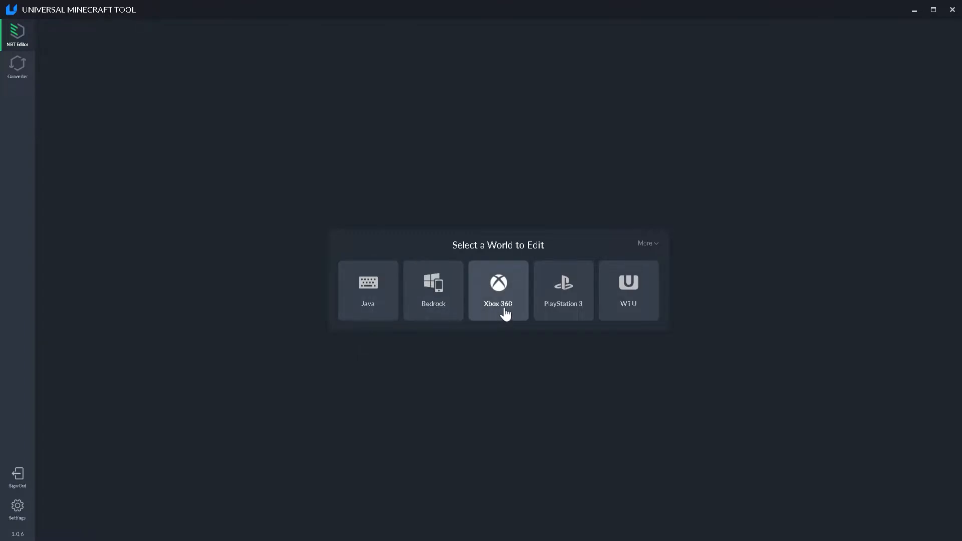
pyautogui.moveTo(628, 306)
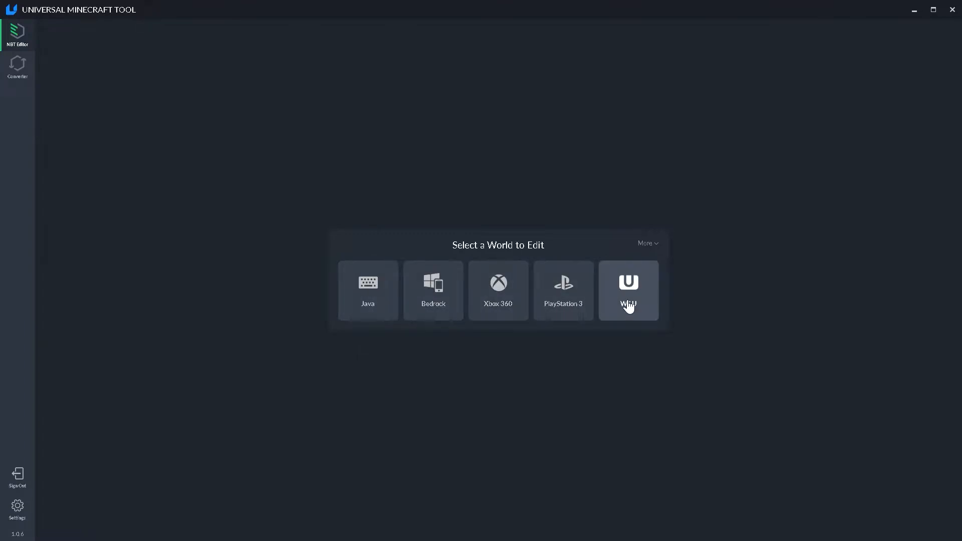
pyautogui.moveTo(546, 339)
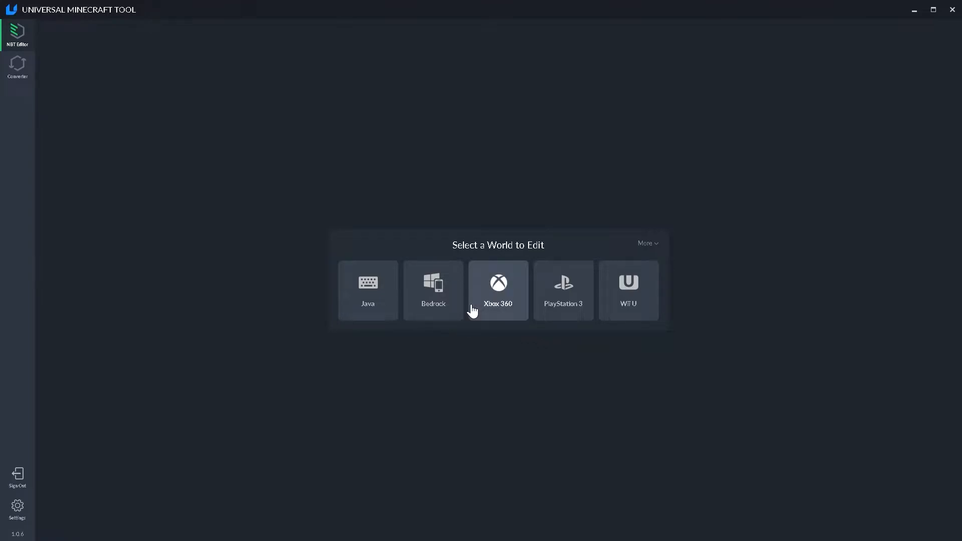
# Choose Bedrock in Select a World to Edit to list the Bedrock saves
pyautogui.click(432, 290)
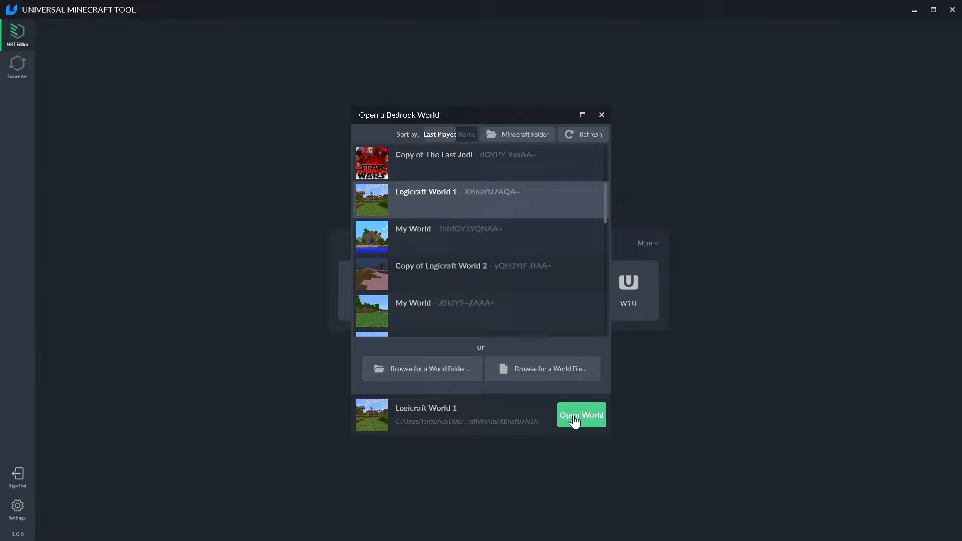
# Open Logicraft World 1 and scroll through level.dat, collapsing lastOpenedWithVersion
pyautogui.click(579, 415)
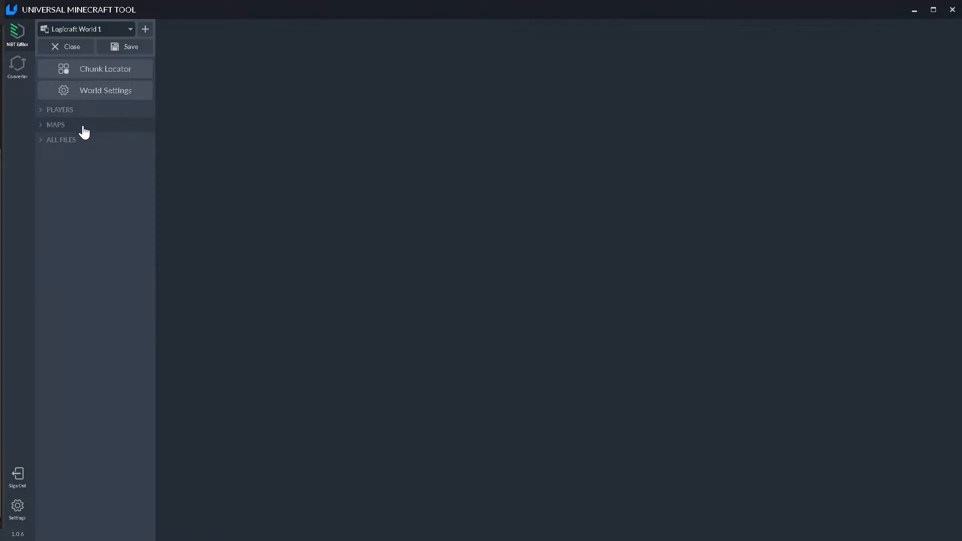
pyautogui.click(105, 68)
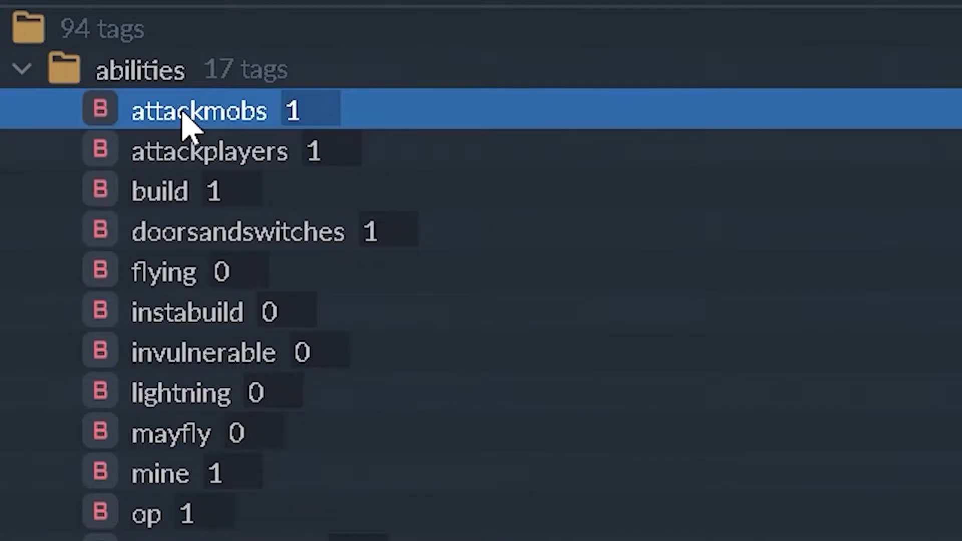
pyautogui.moveTo(197, 159)
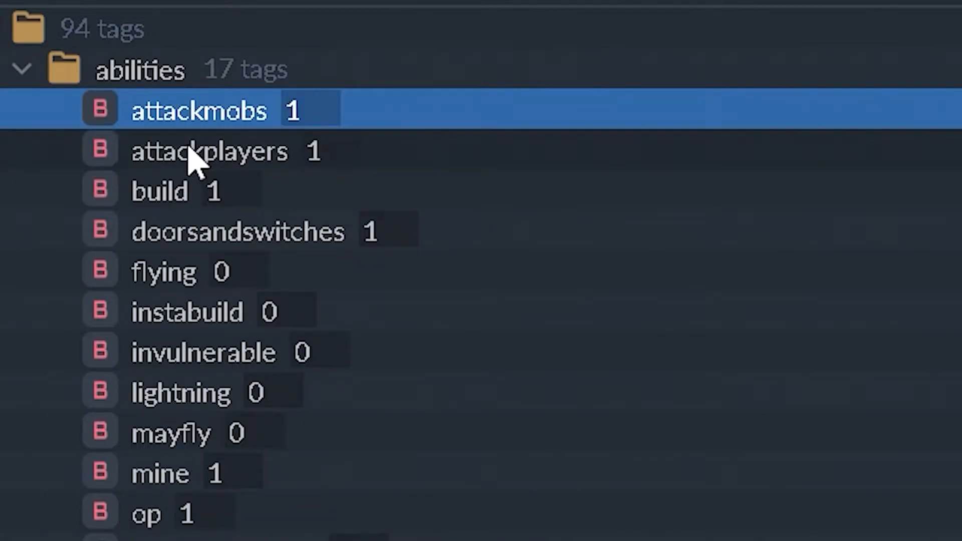
pyautogui.moveTo(178, 288)
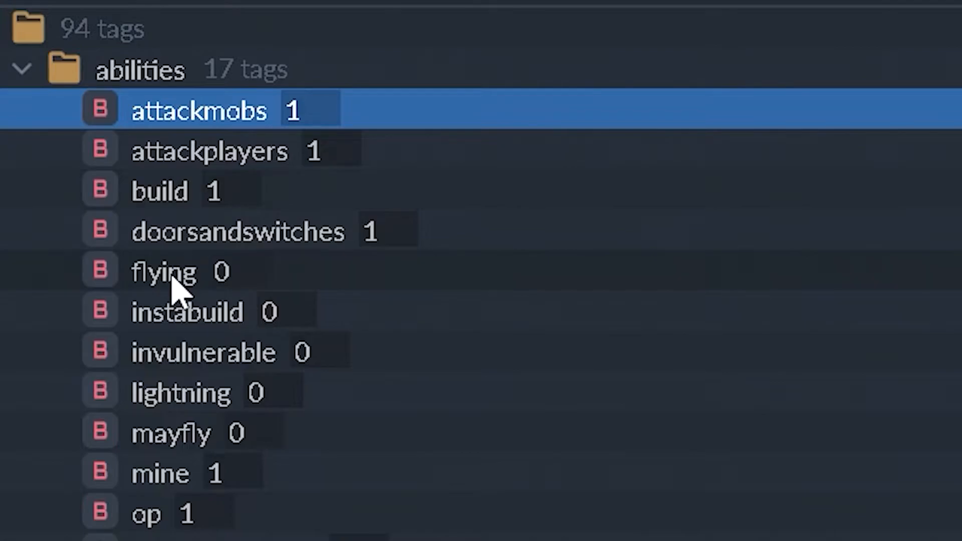
pyautogui.moveTo(227, 380)
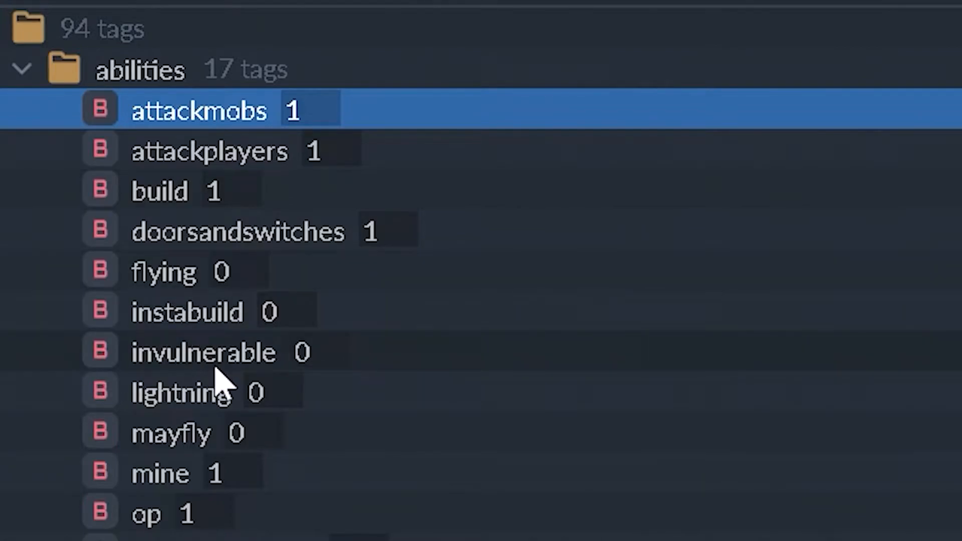
pyautogui.scroll(-3)
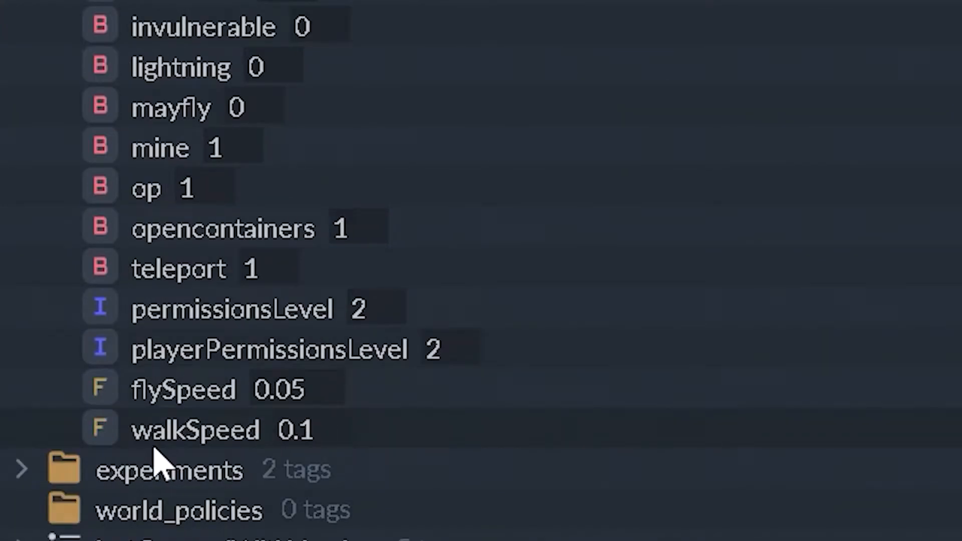
pyautogui.moveTo(386, 135)
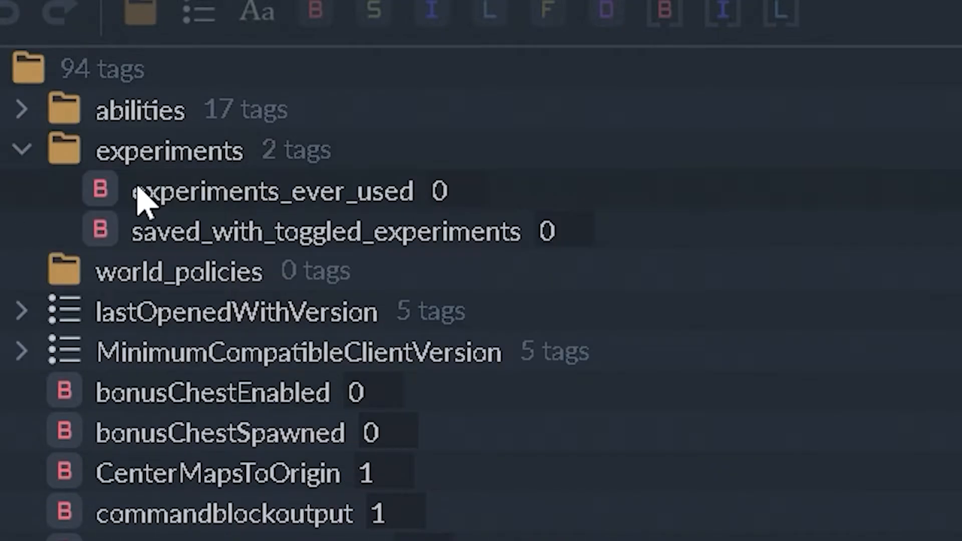
pyautogui.moveTo(233, 212)
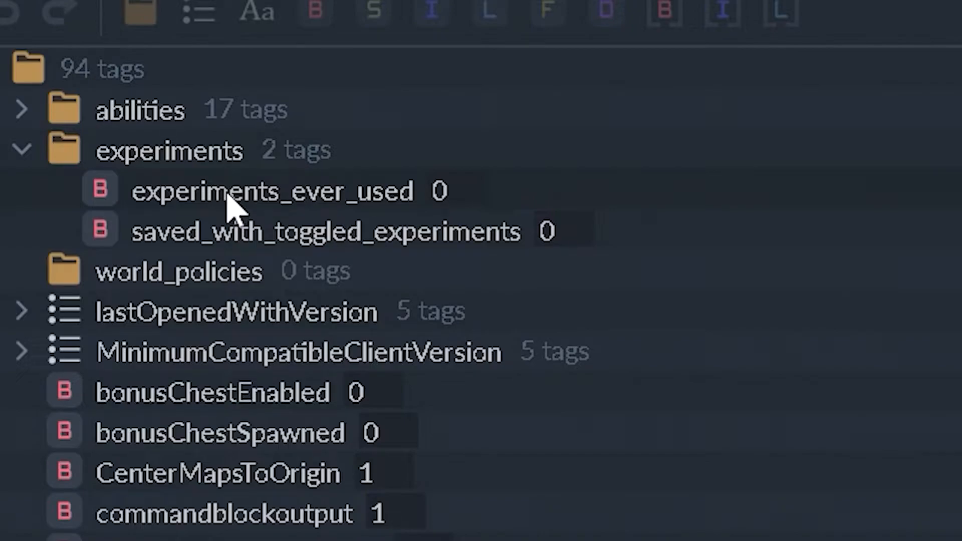
pyautogui.moveTo(411, 202)
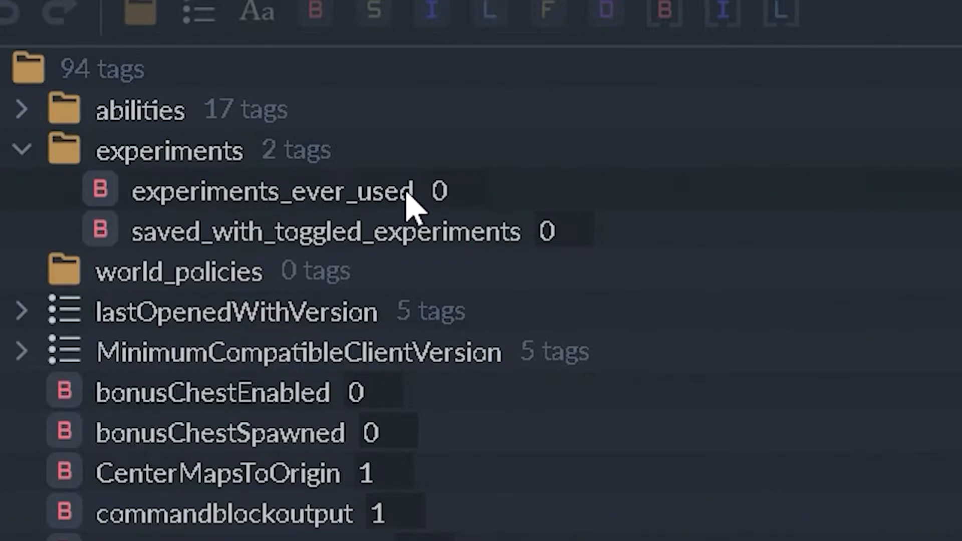
pyautogui.moveTo(390, 217)
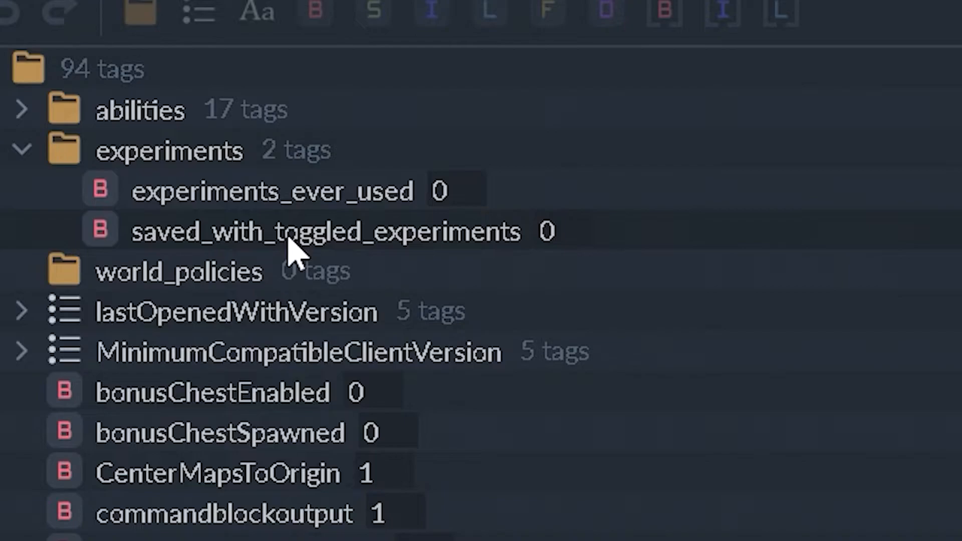
pyautogui.moveTo(570, 258)
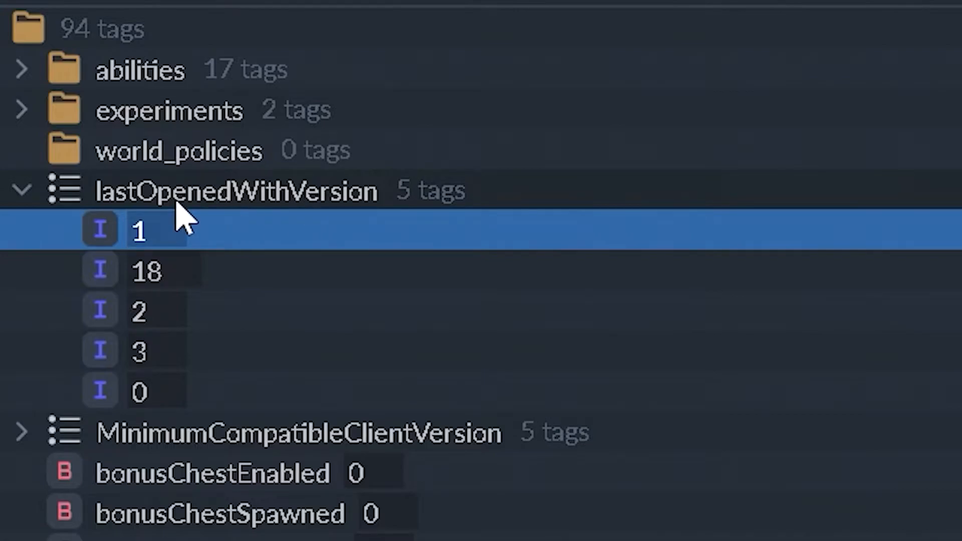
pyautogui.moveTo(246, 227)
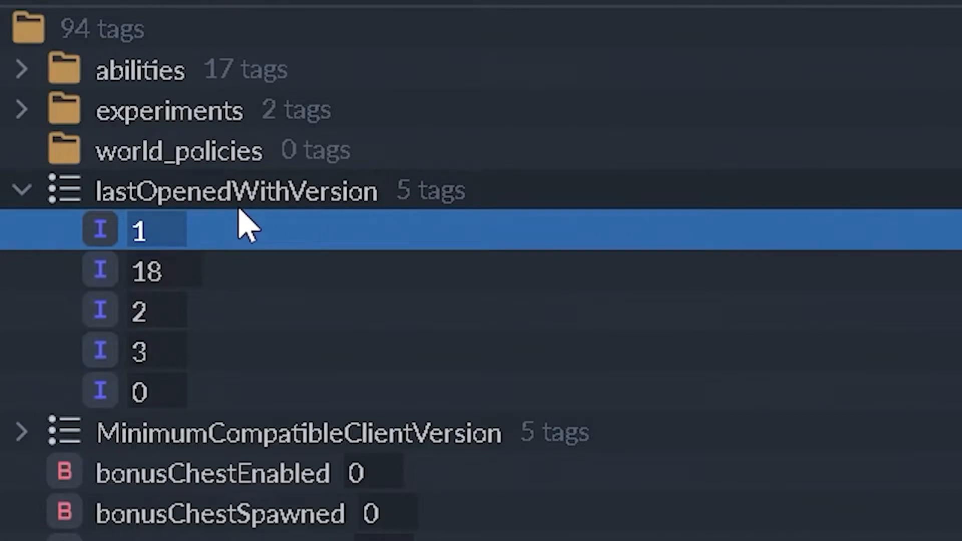
pyautogui.click(22, 190)
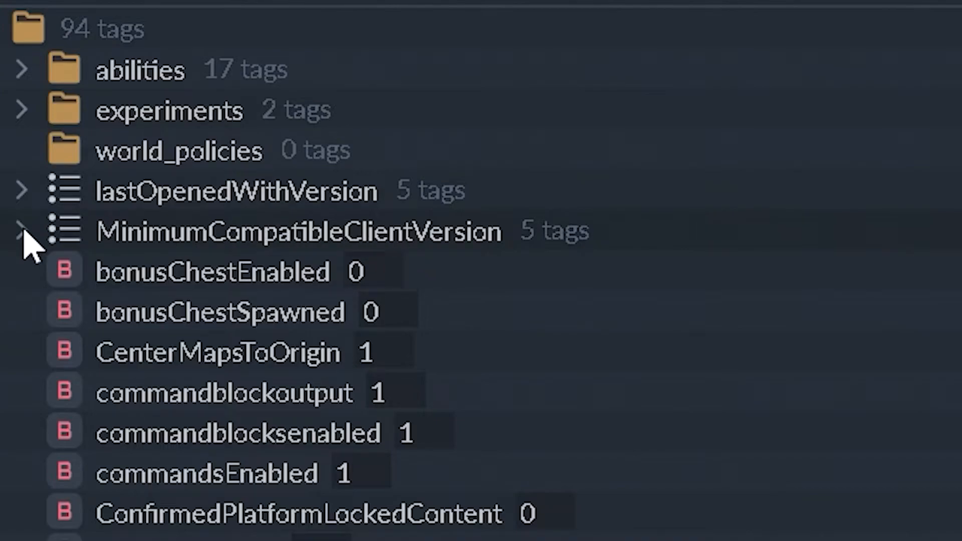
pyautogui.scroll(-3)
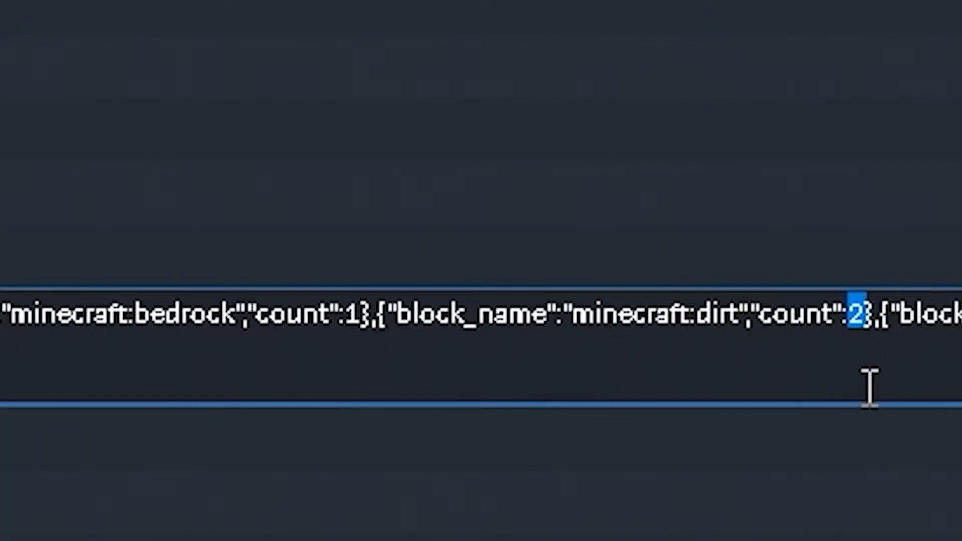
# Change the FlatWorldLayers dirt count to 33 and rename the block to diamond_block
pyautogui.write('33')
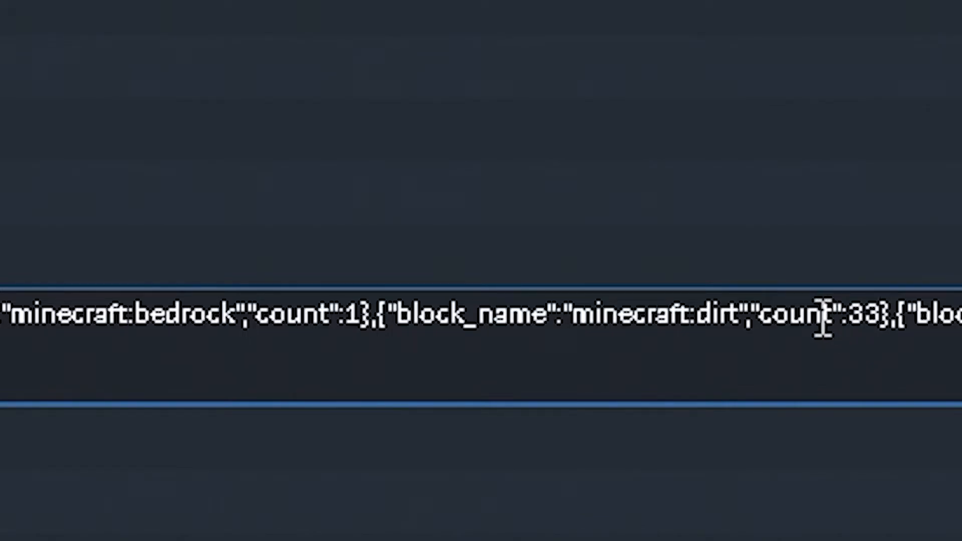
pyautogui.doubleClick(705, 314)
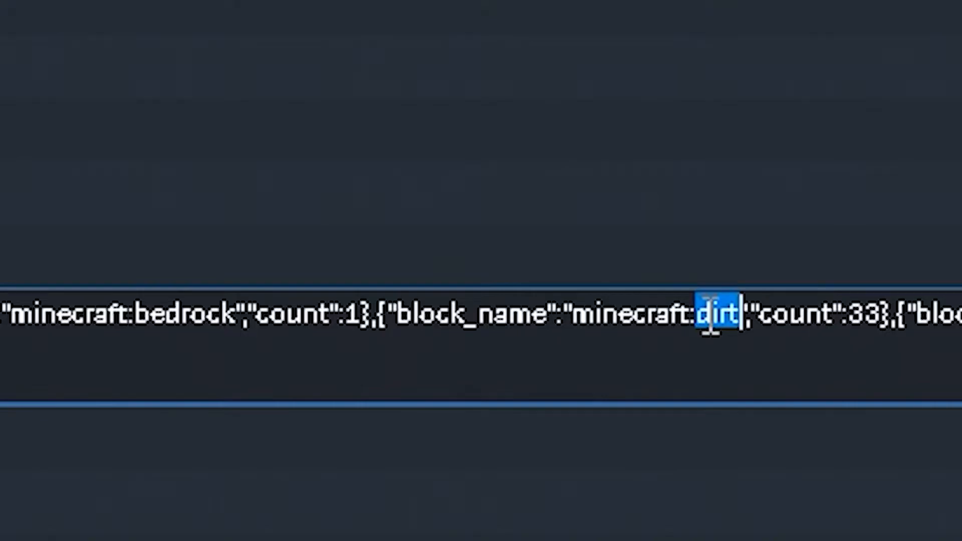
pyautogui.write('diamond_block')
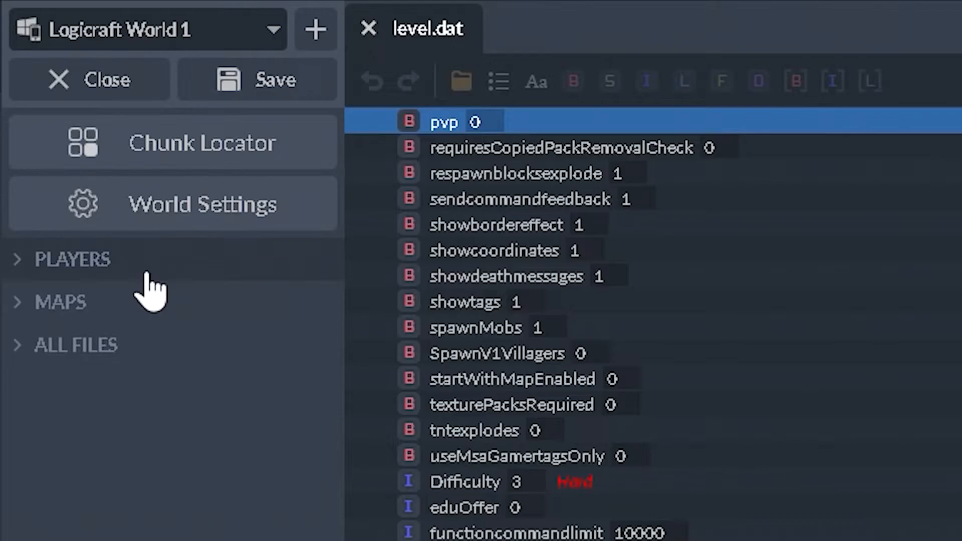
# Open ~local_player from PLAYERS, switching between its tab and level.dat
pyautogui.click(72, 257)
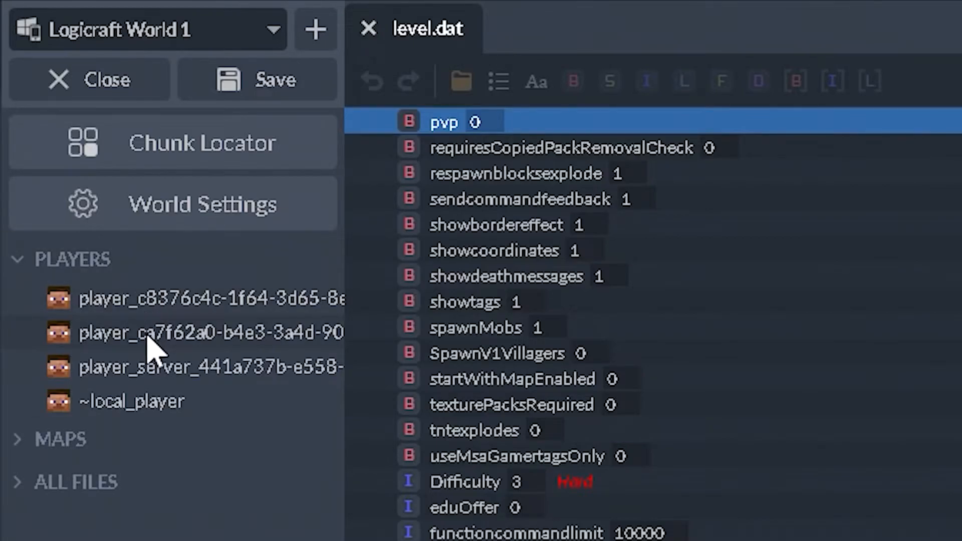
pyautogui.doubleClick(132, 401)
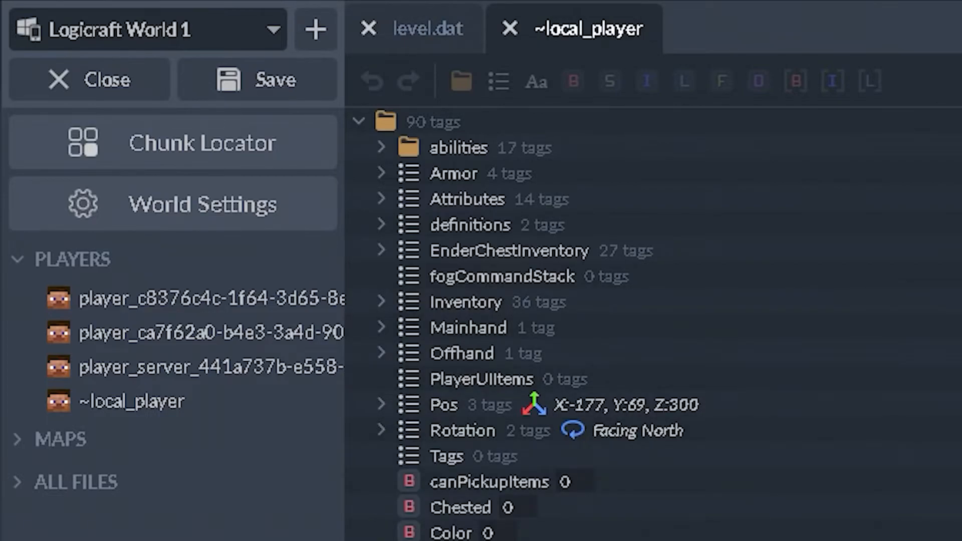
pyautogui.moveTo(194, 211)
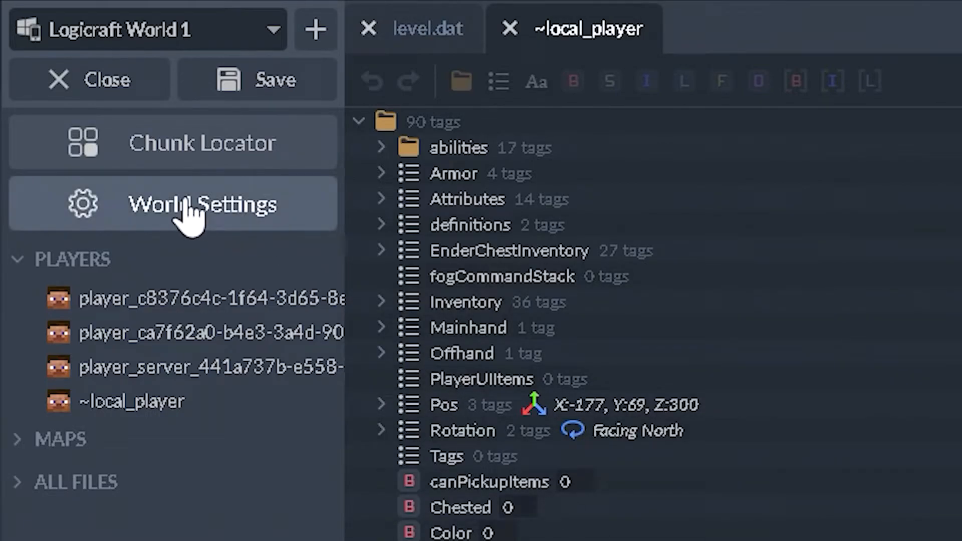
pyautogui.click(425, 27)
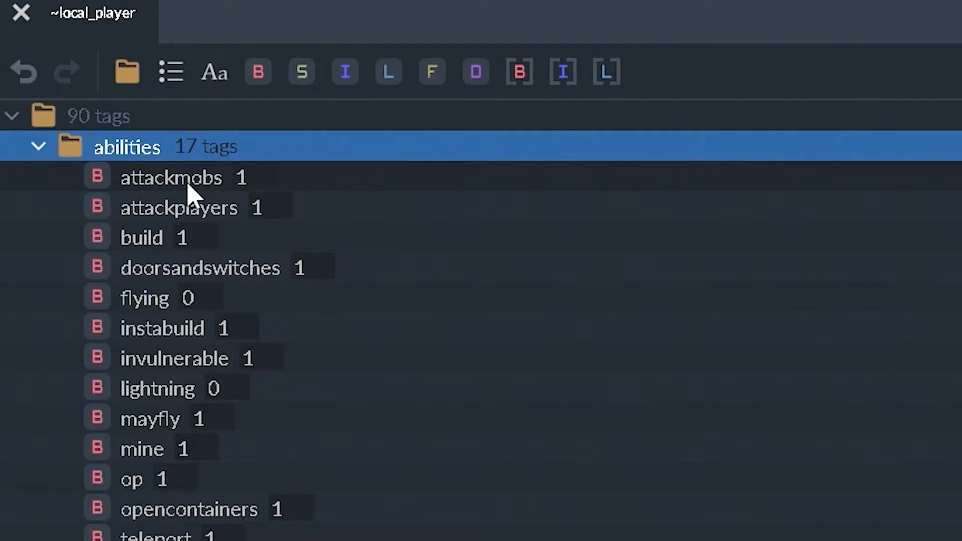
pyautogui.moveTo(165, 239)
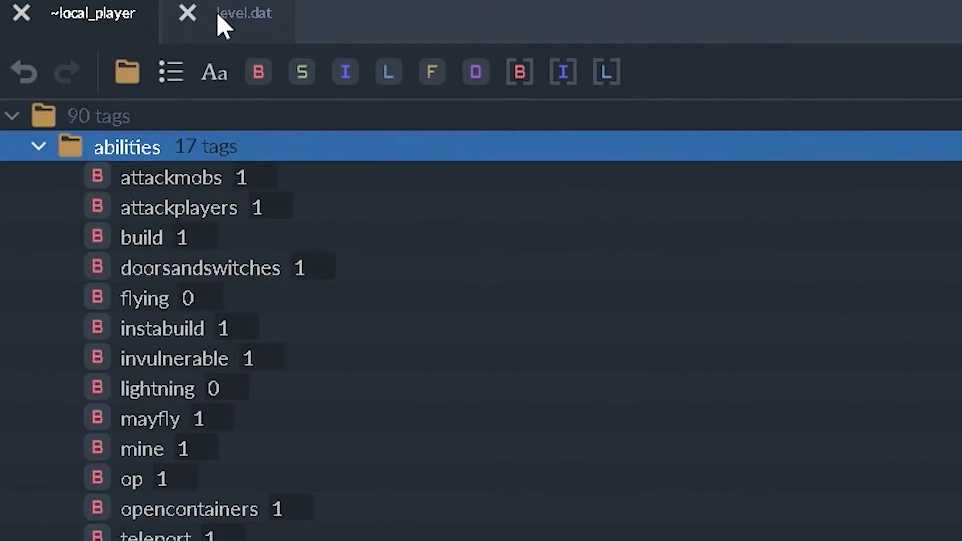
pyautogui.click(242, 12)
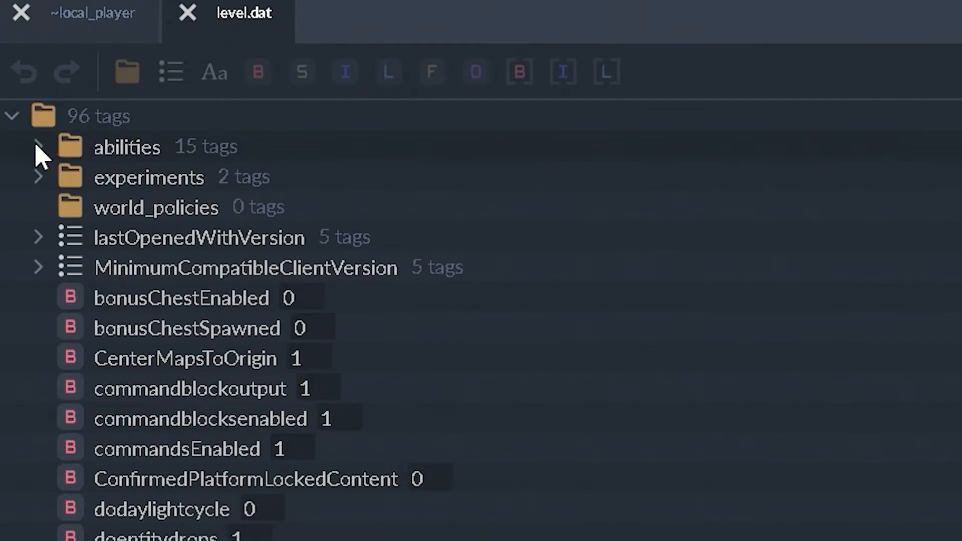
pyautogui.click(92, 14)
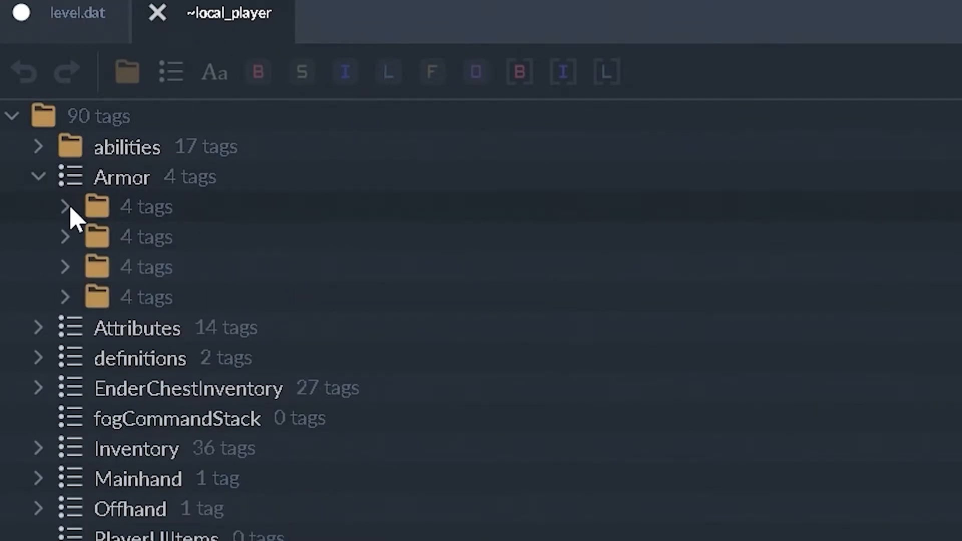
# Expand the first two Armor entries of ~local_player and scroll down
pyautogui.click(66, 206)
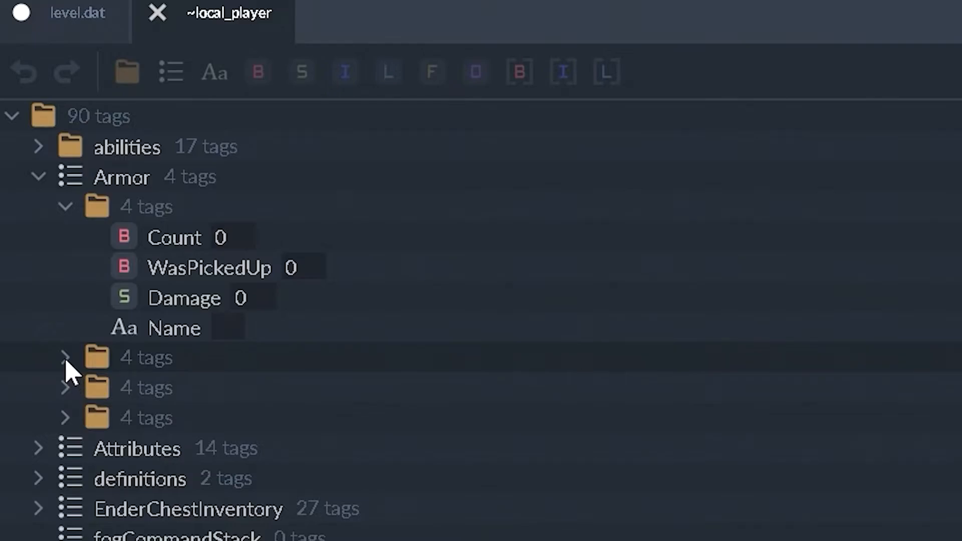
pyautogui.click(65, 357)
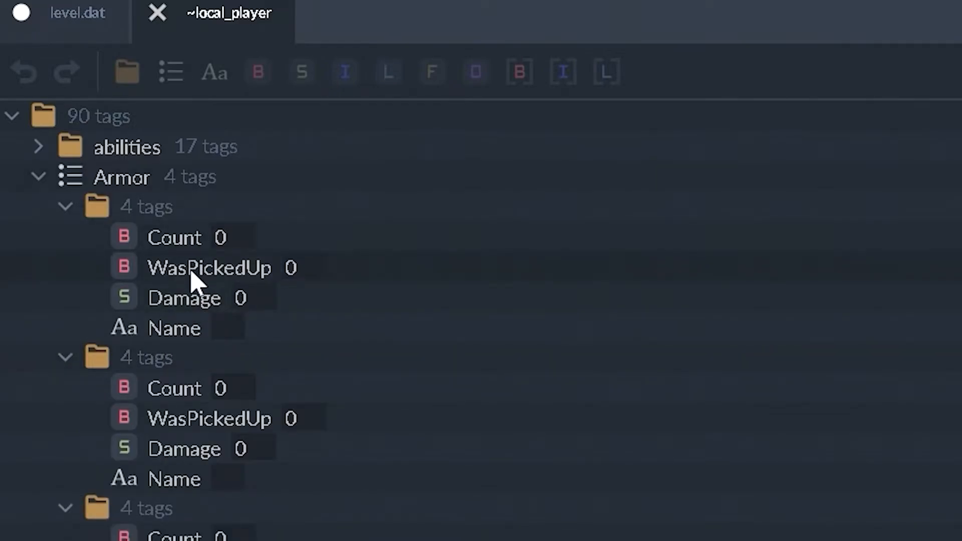
pyautogui.moveTo(187, 457)
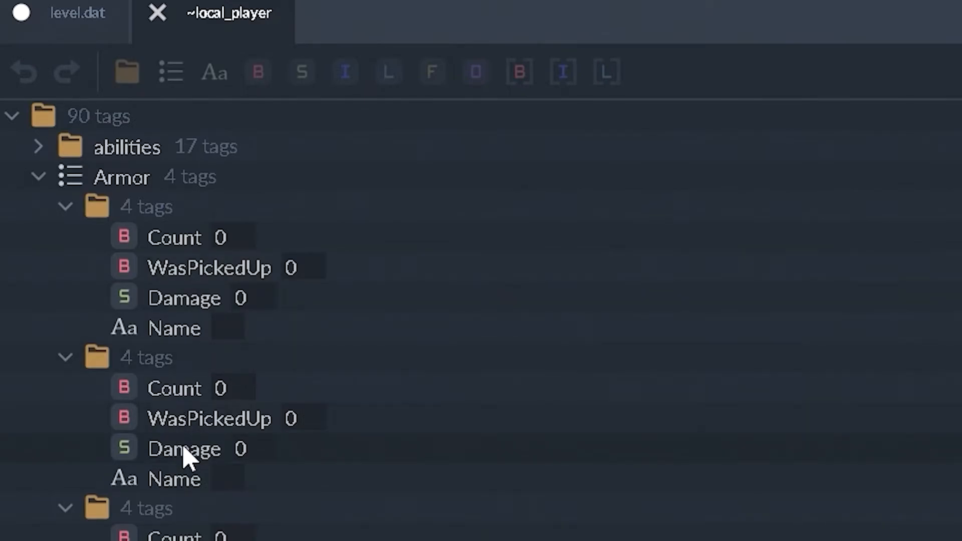
pyautogui.scroll(-3)
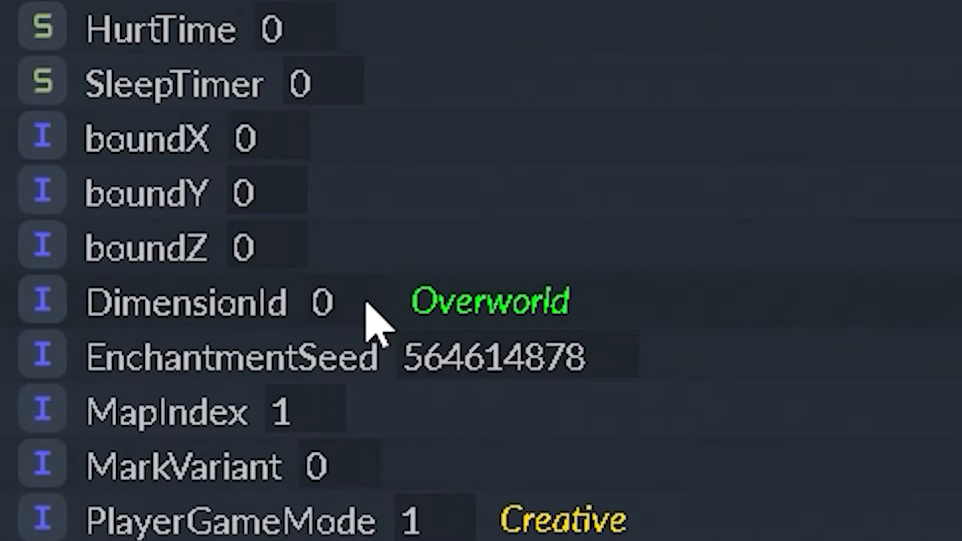
pyautogui.moveTo(521, 344)
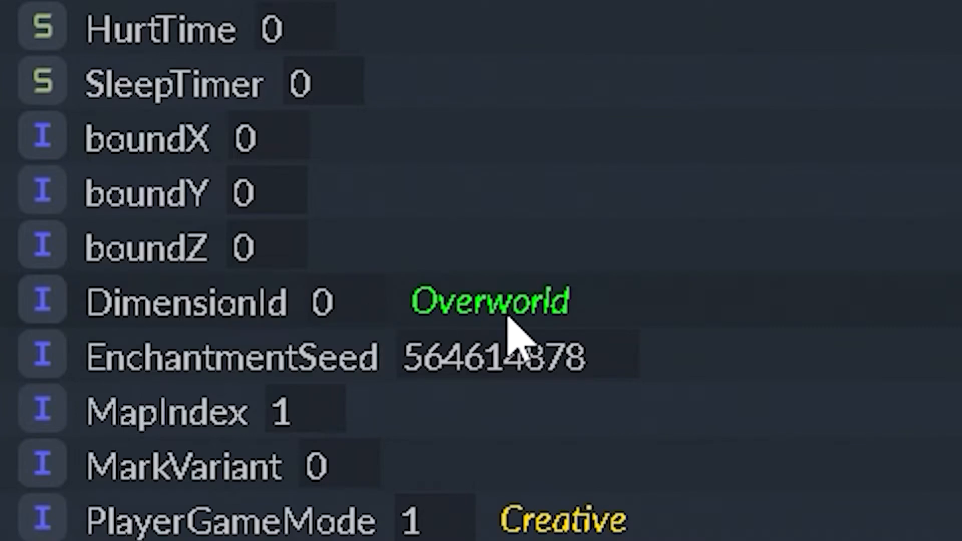
# Change the local player's DimensionId value to 1
pyautogui.click(322, 301)
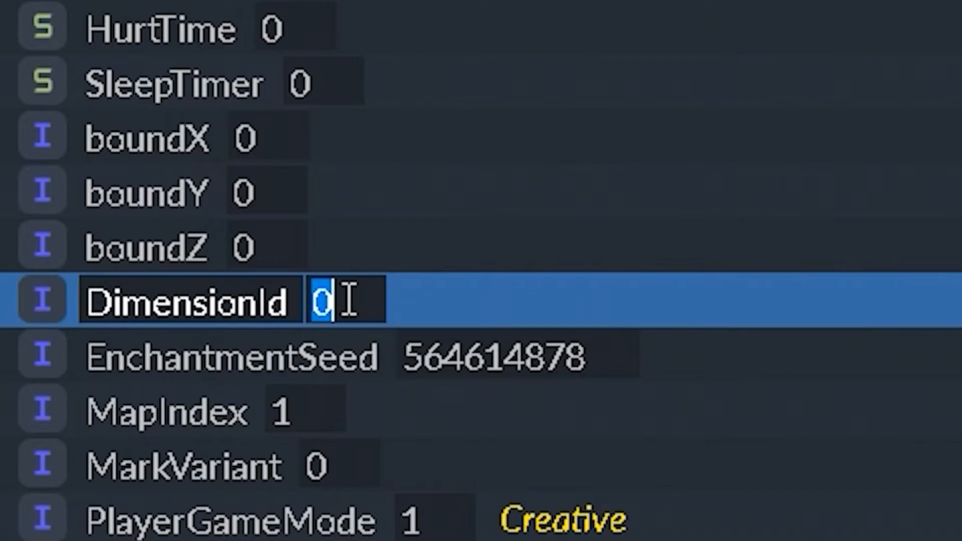
pyautogui.write('1')
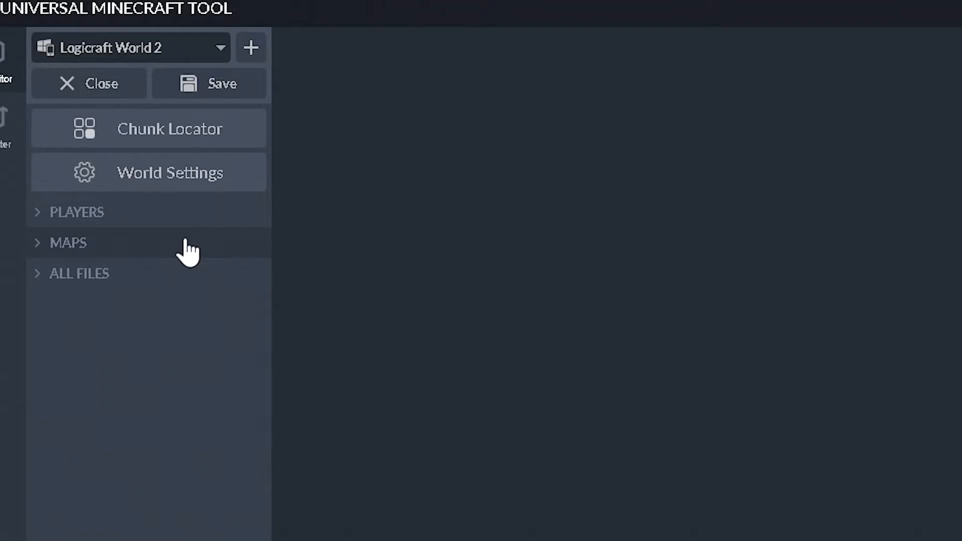
# Expand the MAPS list in Logicraft World 2's sidebar
pyautogui.click(67, 242)
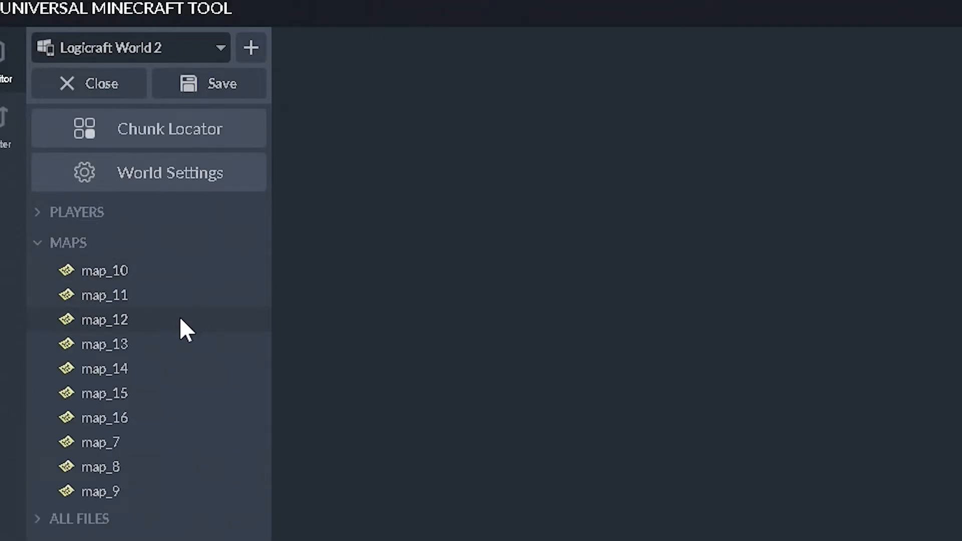
pyautogui.moveTo(187, 353)
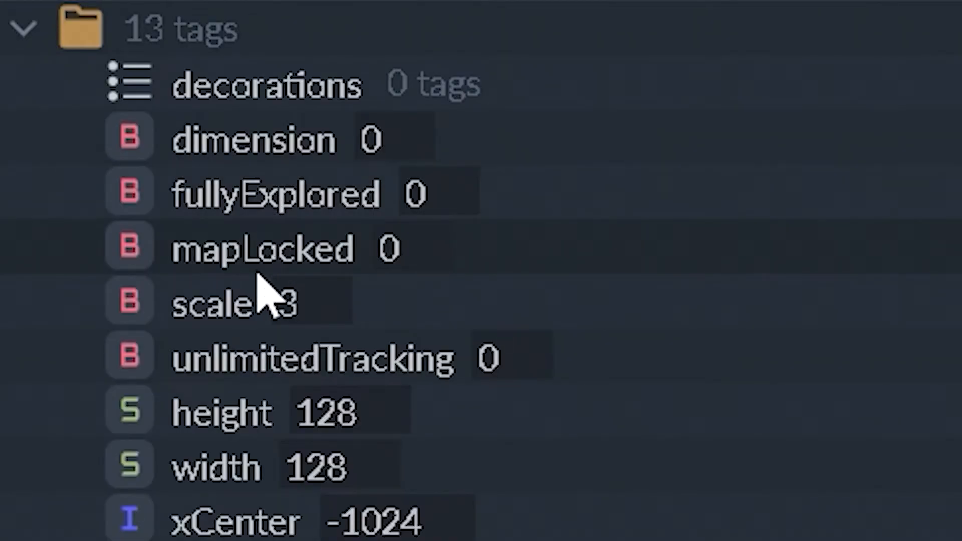
pyautogui.moveTo(313, 331)
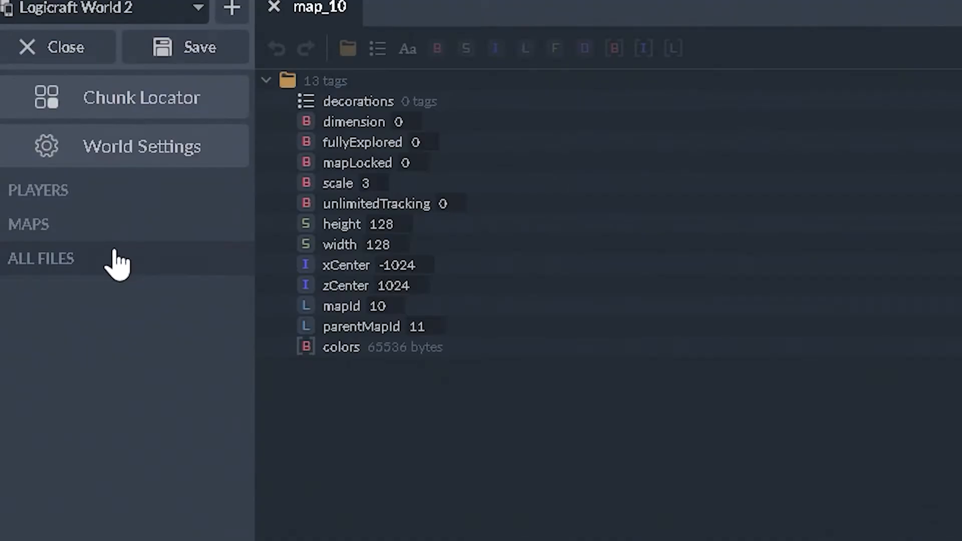
# Expand ALL FILES in the sidebar to list db, level.dat and levelname.txt
pyautogui.click(40, 258)
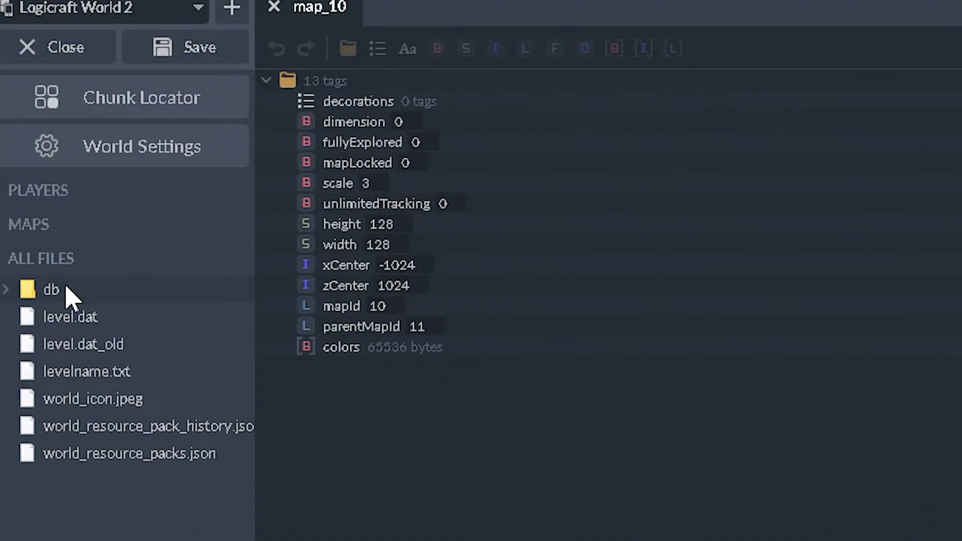
pyautogui.moveTo(86, 298)
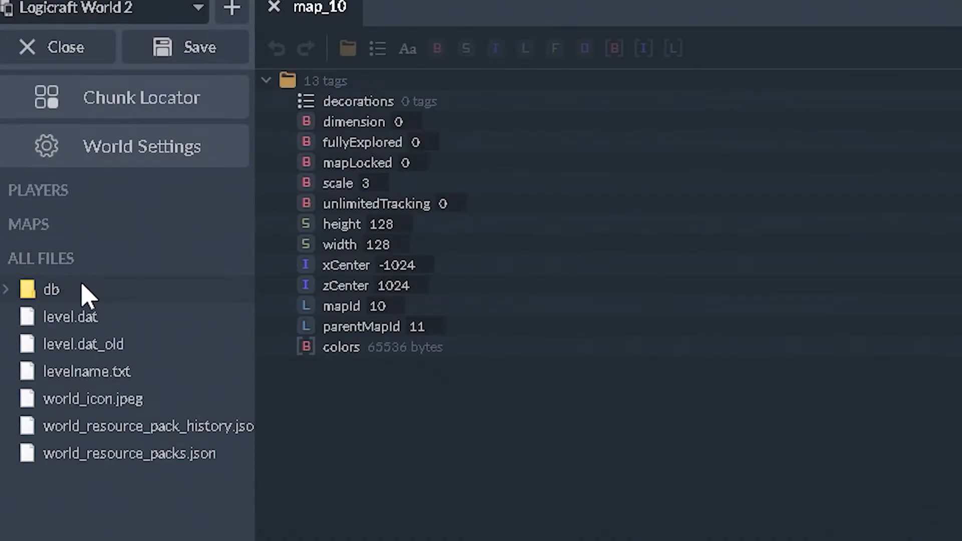